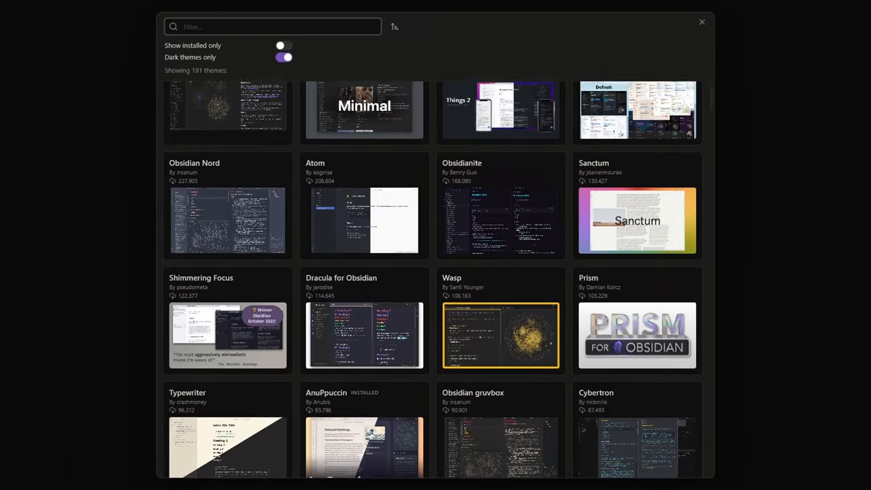
pyautogui.scroll(-3)
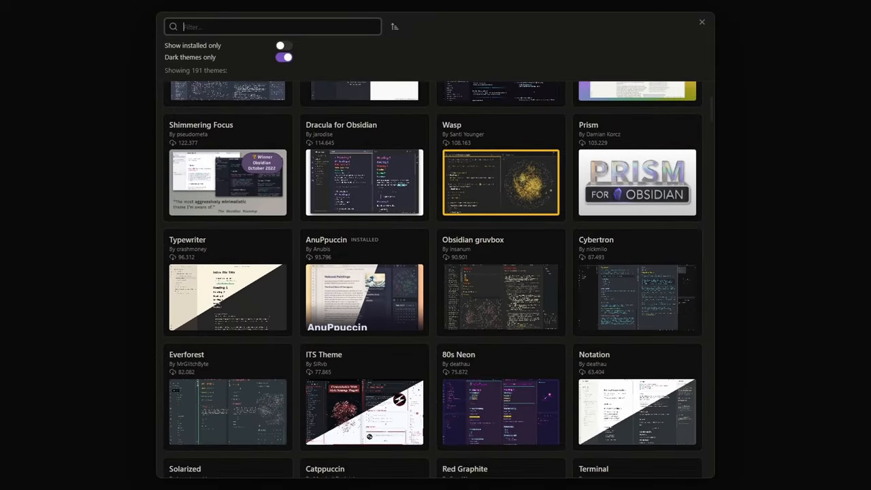
pyautogui.scroll(-3)
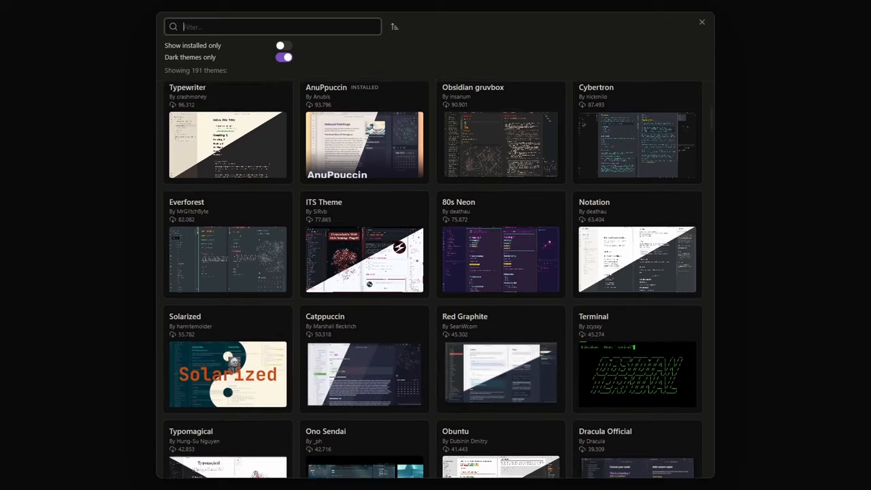
pyautogui.scroll(-3)
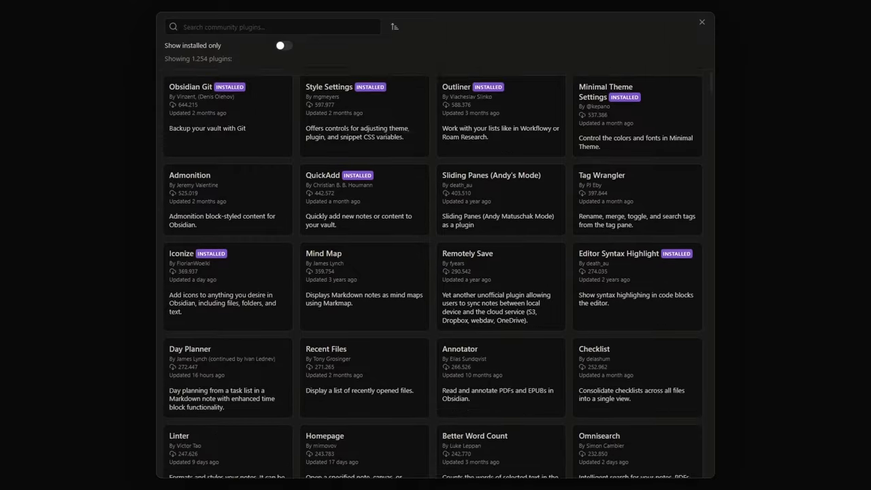
pyautogui.scroll(-3)
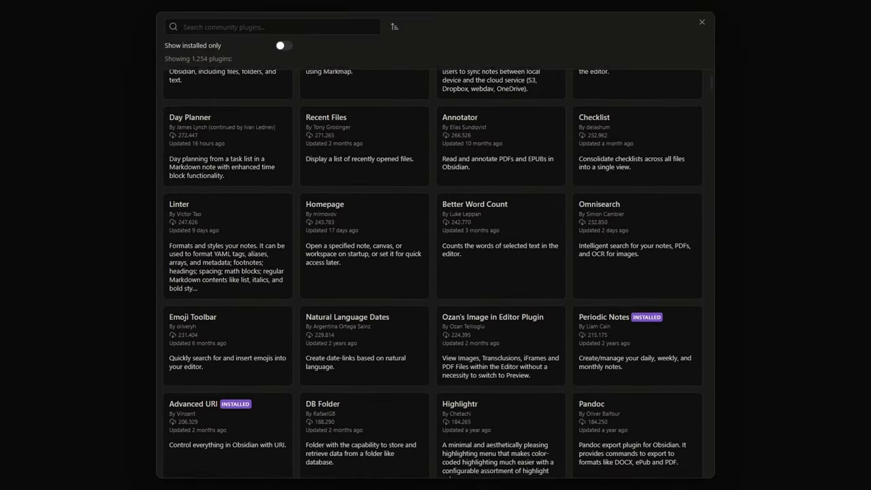
pyautogui.scroll(-3)
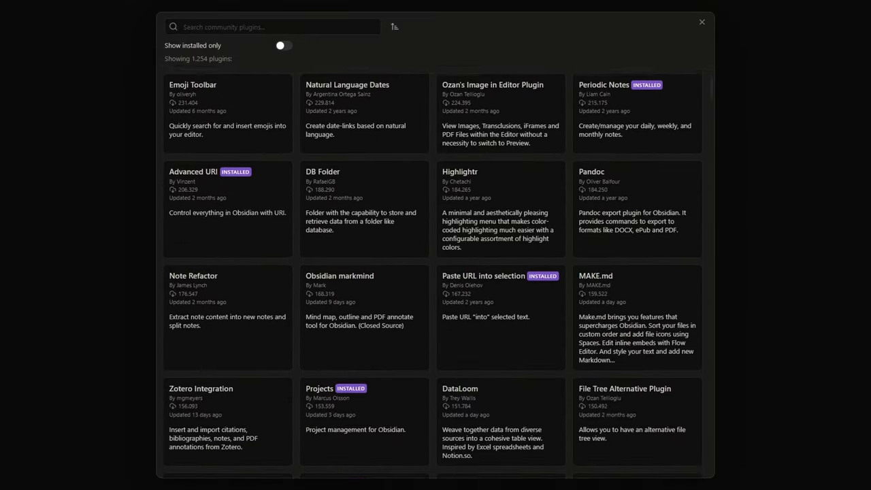